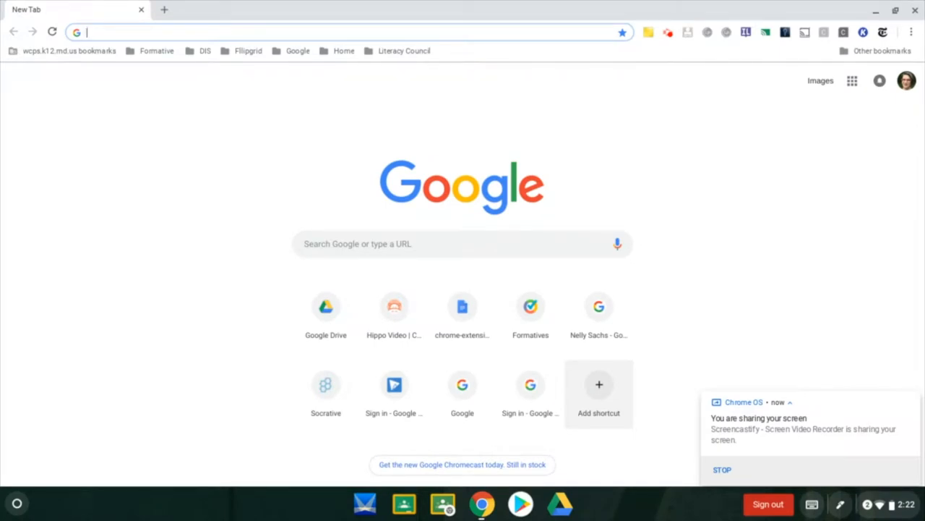
Go to wcpsmd.com by typing the address into the address bar.
{"action": "type", "text": "wcps"}
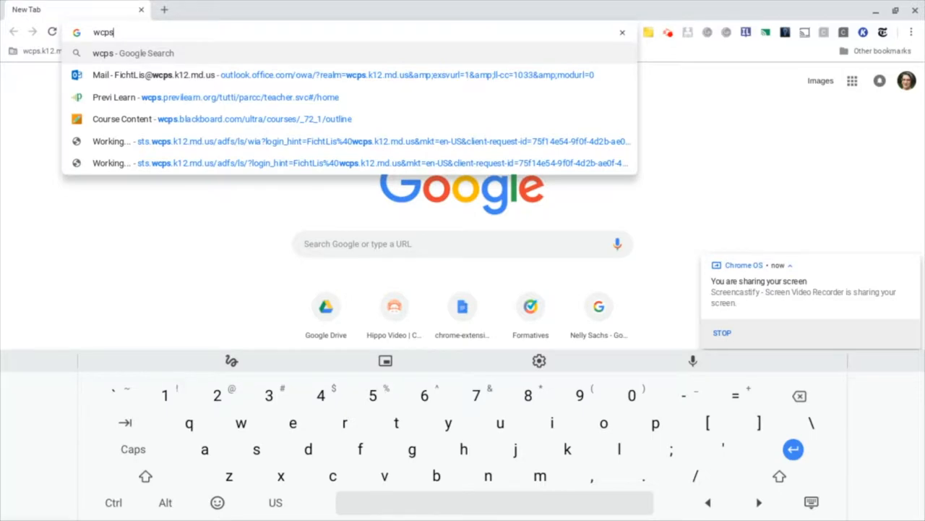
{"action": "type", "text": "md.com"}
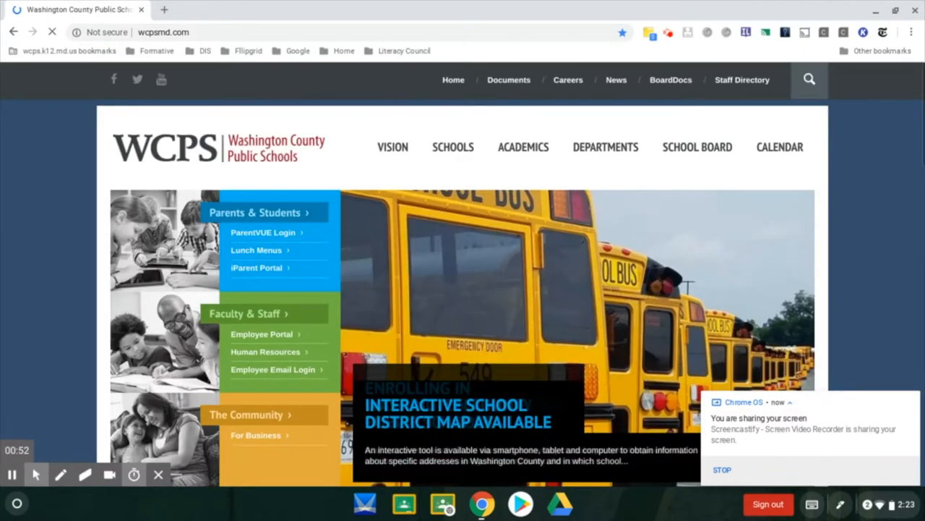
{"action": "mouse_move", "coordinate": [284, 295]}
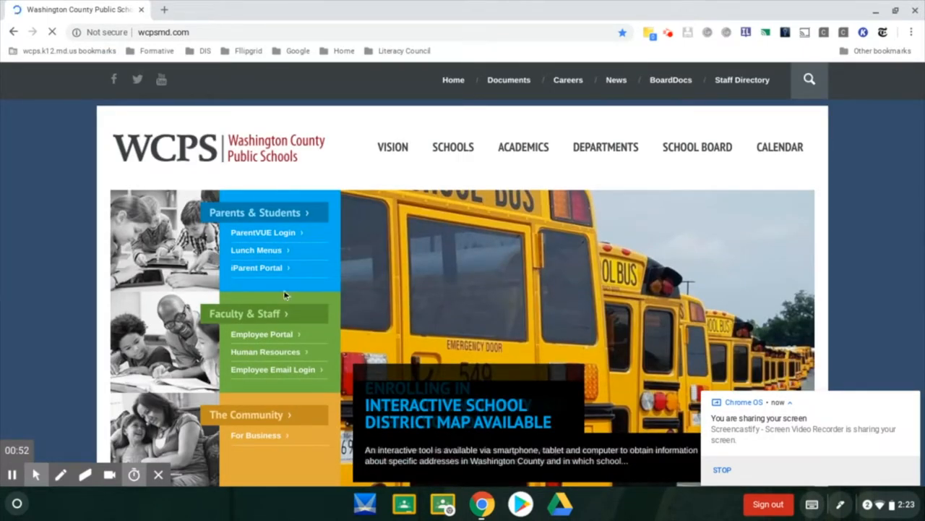
Go from Employee Portal through Professional Learning Teachers and Videos to the Google videos page.
{"action": "left_click", "coordinate": [261, 333]}
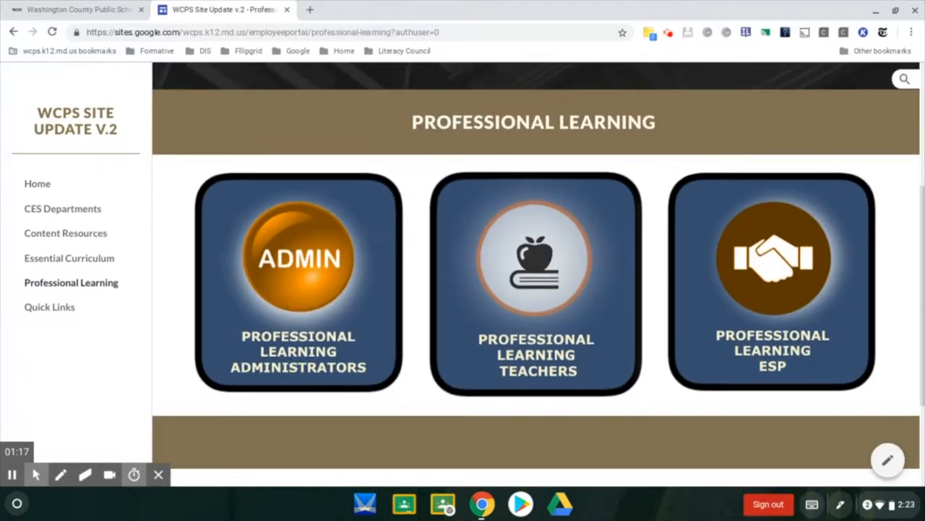
{"action": "left_click", "coordinate": [535, 282]}
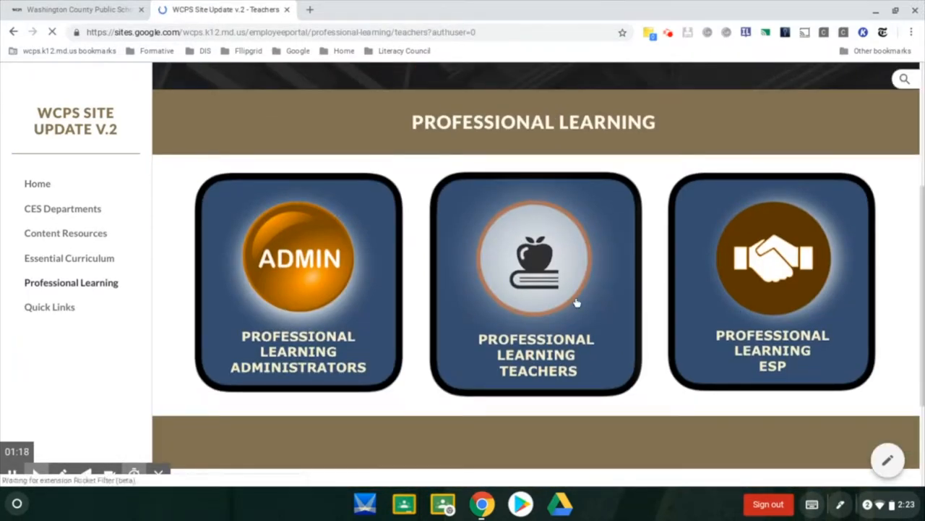
{"action": "scroll", "scroll_direction": "down", "scroll_amount": 3}
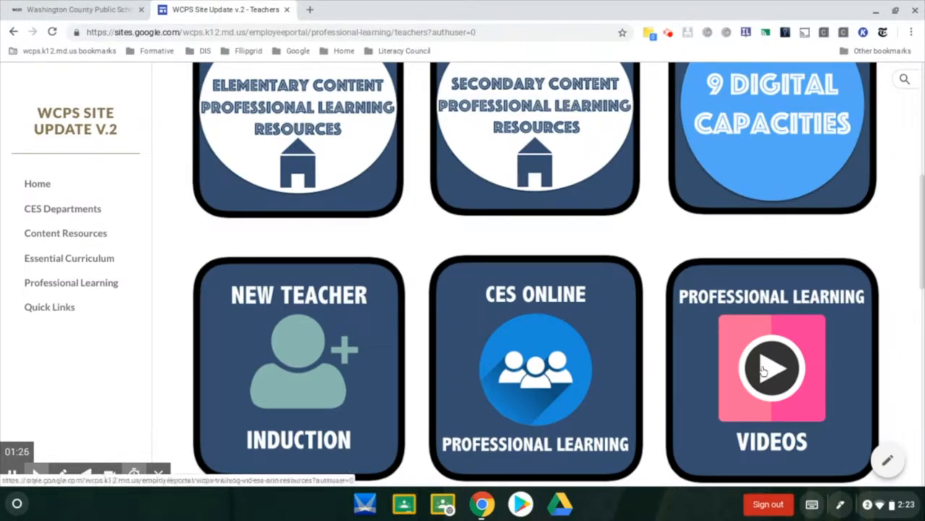
{"action": "left_click", "coordinate": [772, 368]}
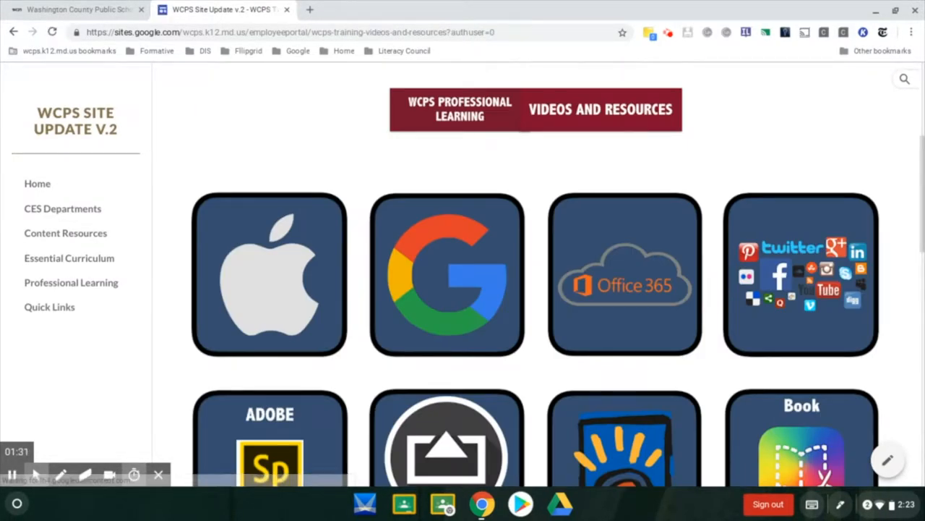
{"action": "mouse_move", "coordinate": [501, 264]}
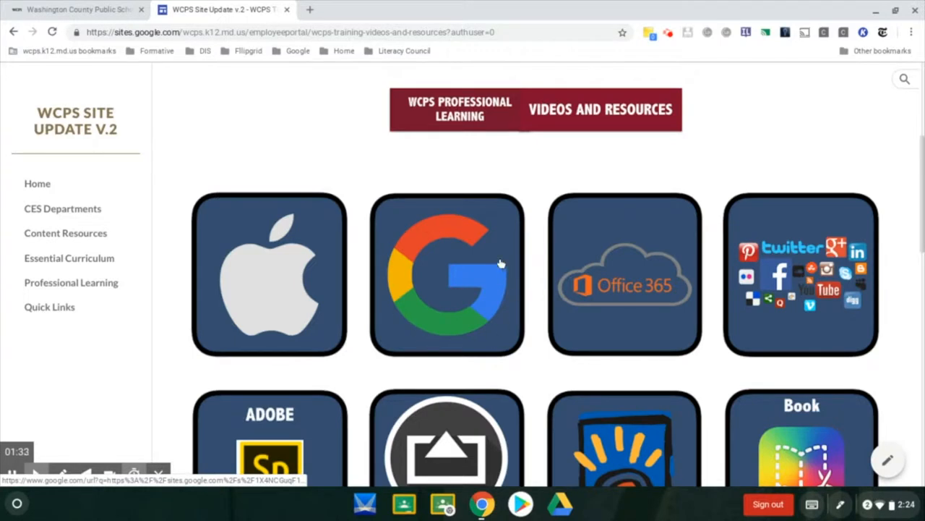
{"action": "left_click", "coordinate": [447, 274]}
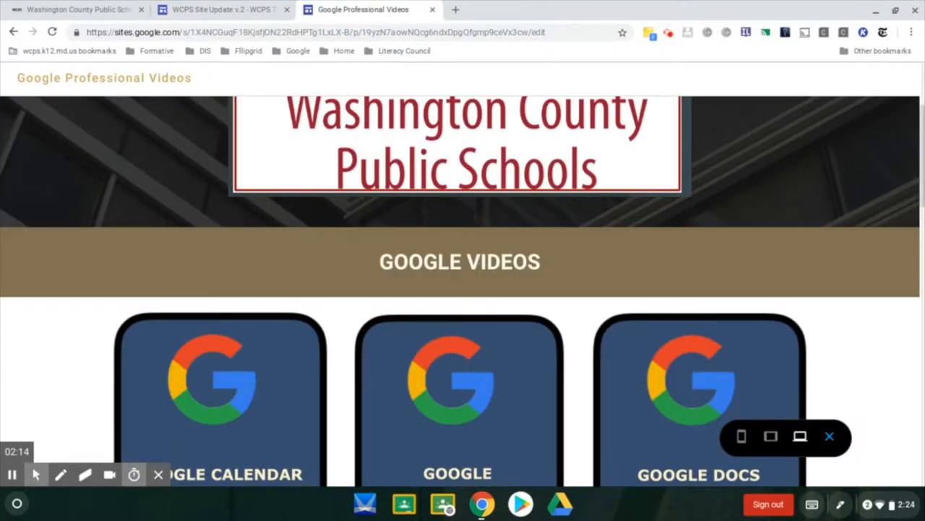
{"action": "scroll", "scroll_direction": "down", "scroll_amount": 3}
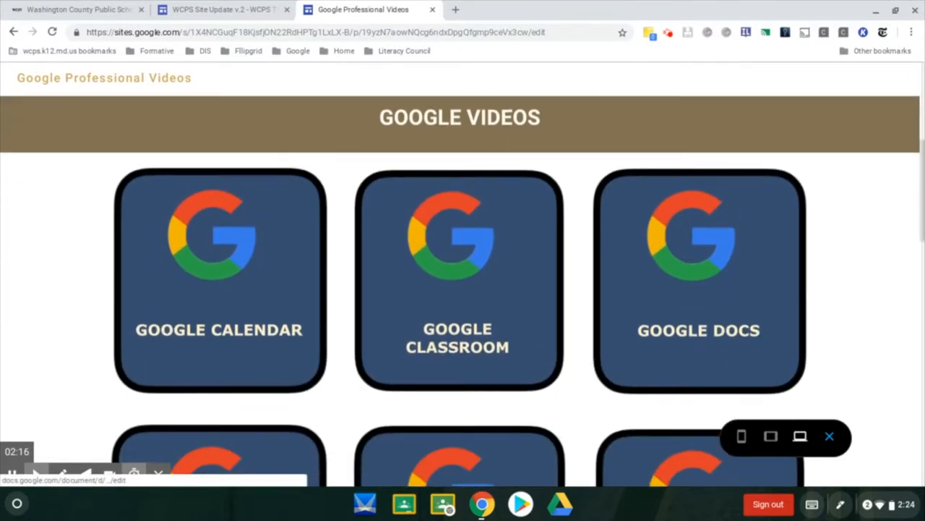
{"action": "scroll", "scroll_direction": "down", "scroll_amount": 3}
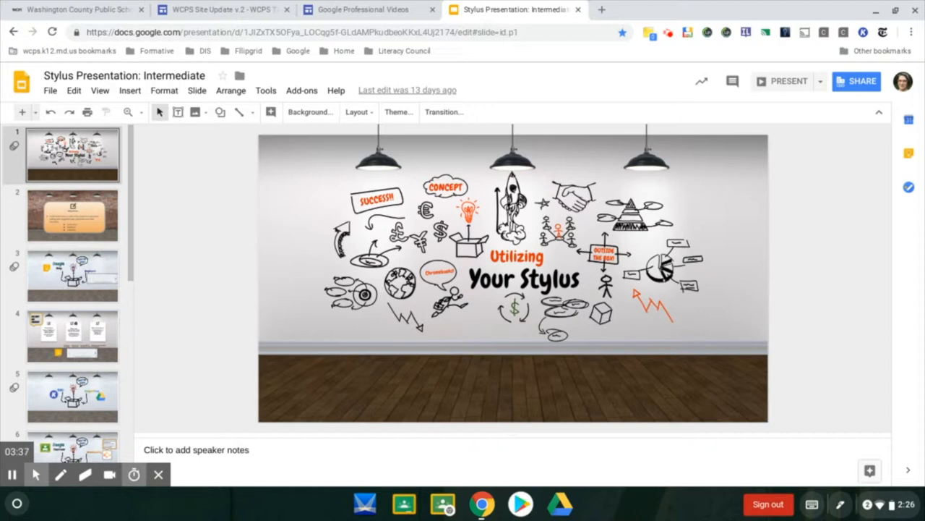
{"action": "mouse_move", "coordinate": [709, 150]}
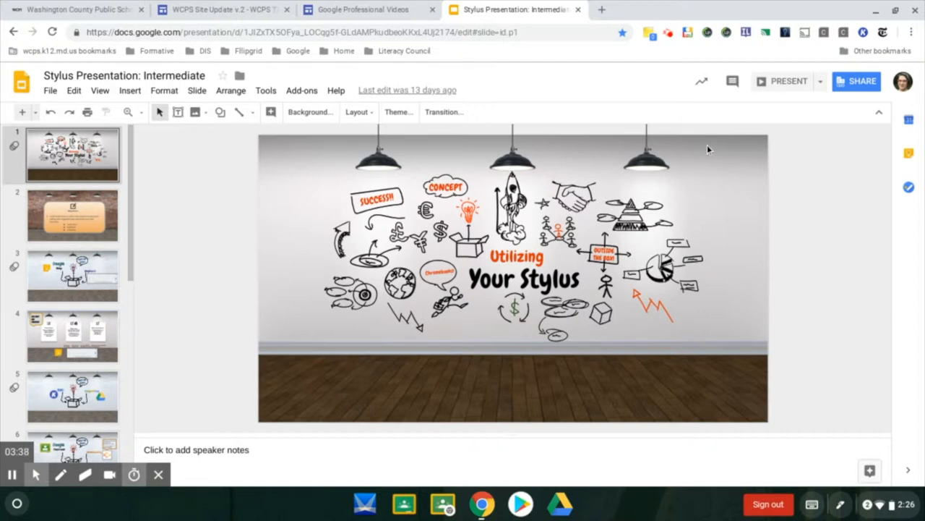
{"action": "mouse_move", "coordinate": [506, 120]}
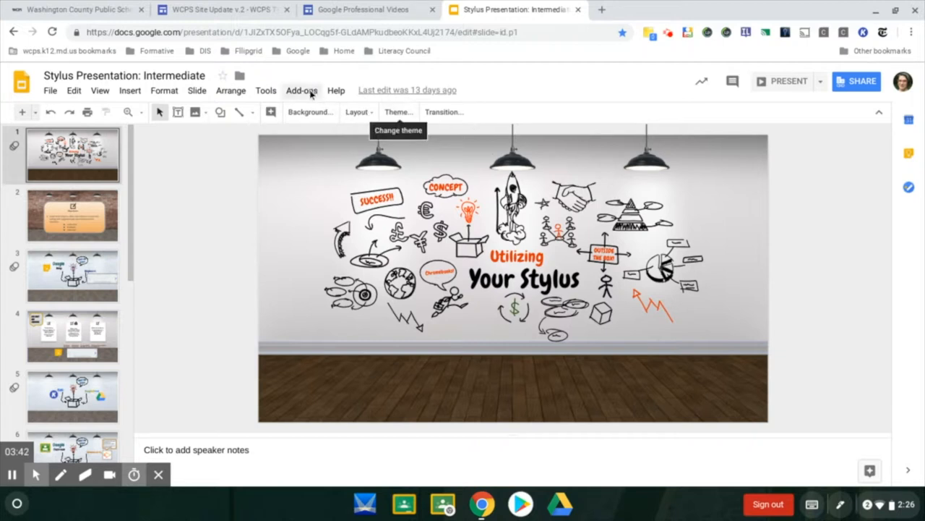
Browse the Get add-ons gallery from the Stylus Presentation's Add-ons menu.
{"action": "left_click", "coordinate": [301, 89]}
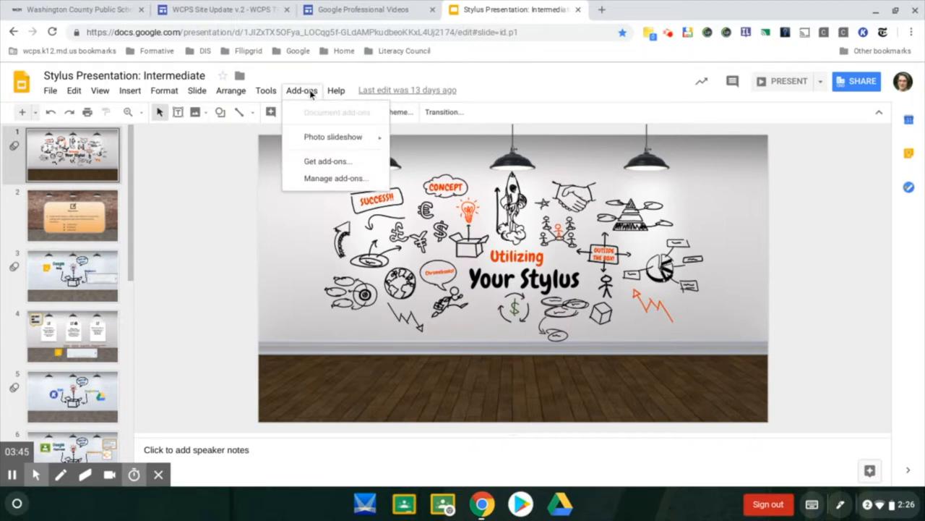
{"action": "mouse_move", "coordinate": [327, 161]}
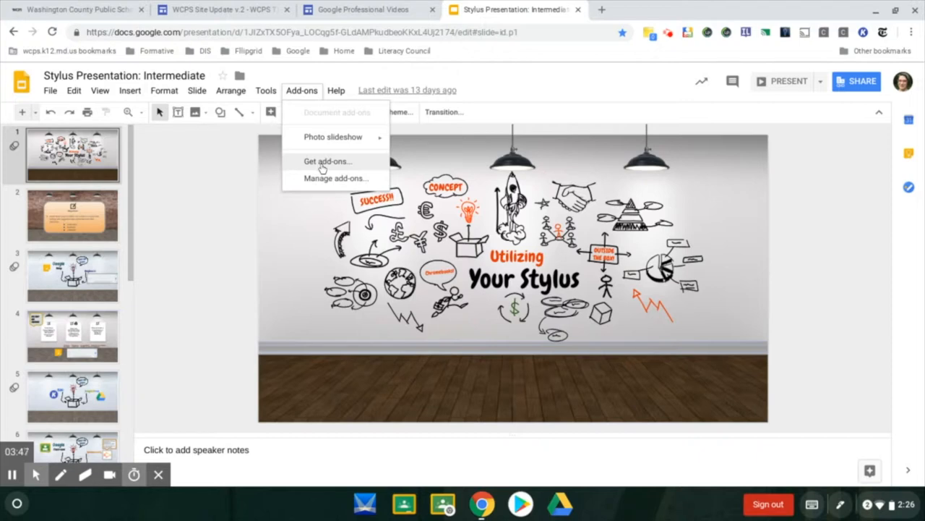
{"action": "left_click", "coordinate": [327, 161]}
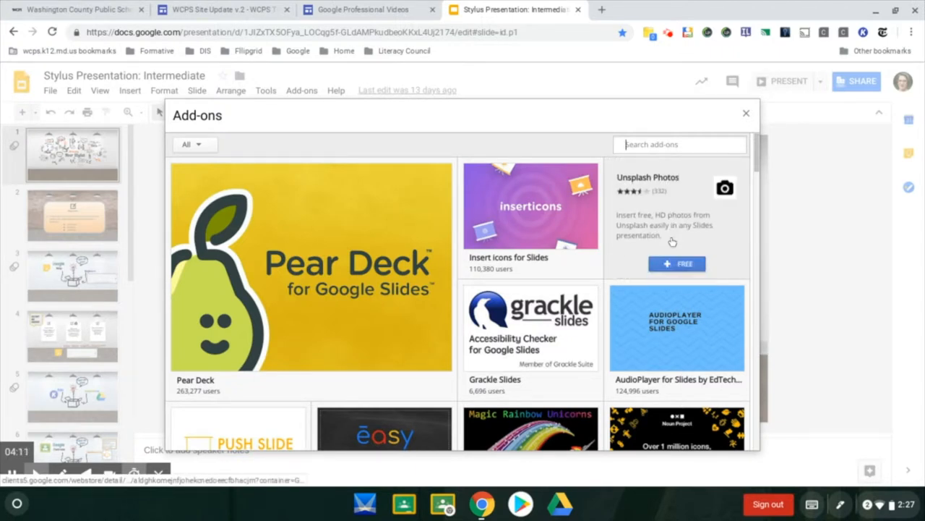
{"action": "scroll", "scroll_direction": "down", "scroll_amount": 3}
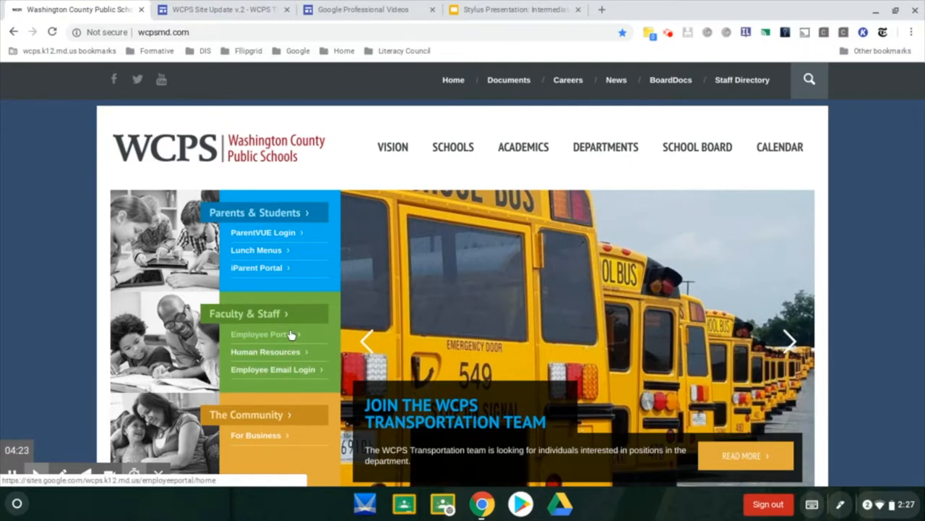
Go from Employee Portal through Professional Learning and the Chromebook page to Chromebook Resources.
{"action": "left_click", "coordinate": [261, 333]}
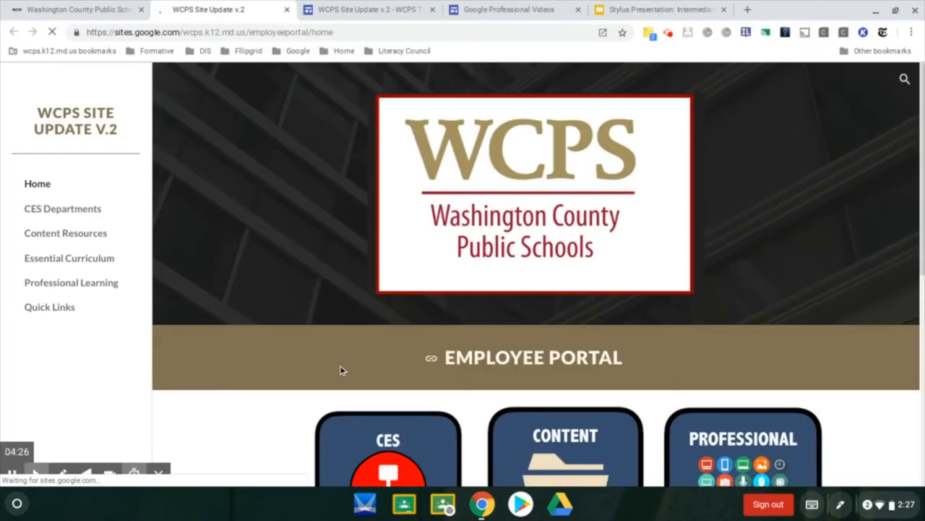
{"action": "scroll", "scroll_direction": "down", "scroll_amount": 3}
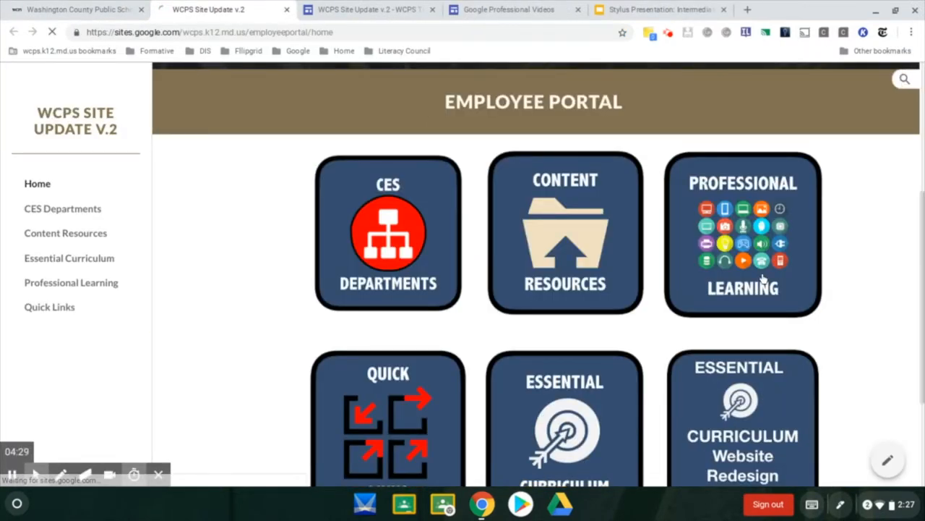
{"action": "left_click", "coordinate": [742, 233]}
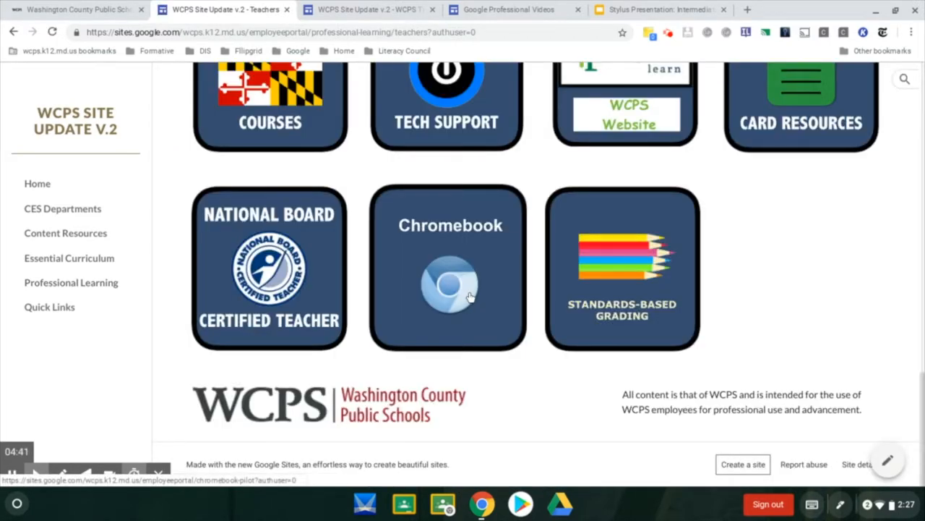
{"action": "left_click", "coordinate": [447, 282]}
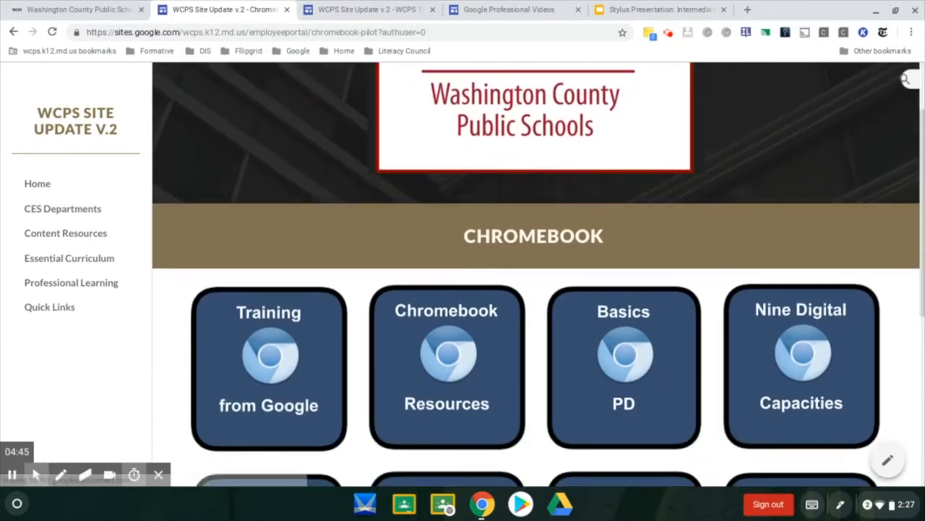
{"action": "scroll", "scroll_direction": "down", "scroll_amount": 3}
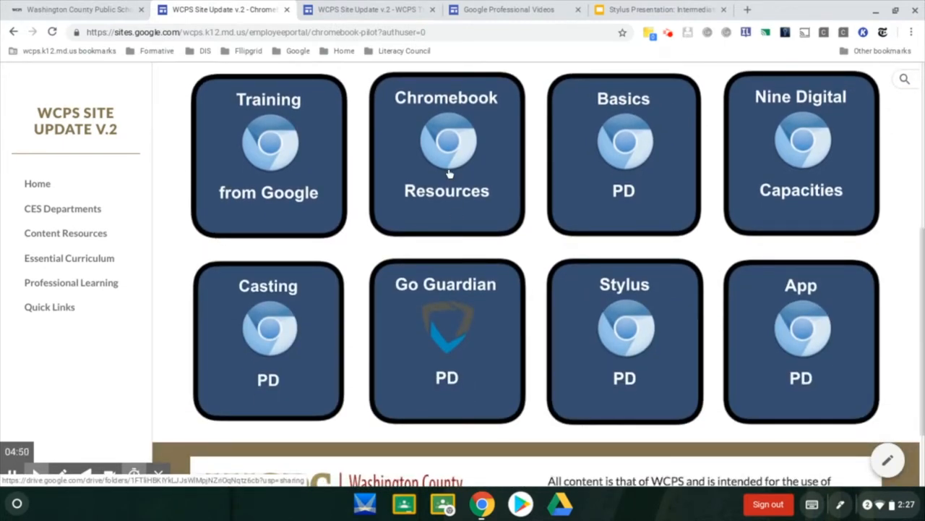
{"action": "left_click", "coordinate": [446, 152]}
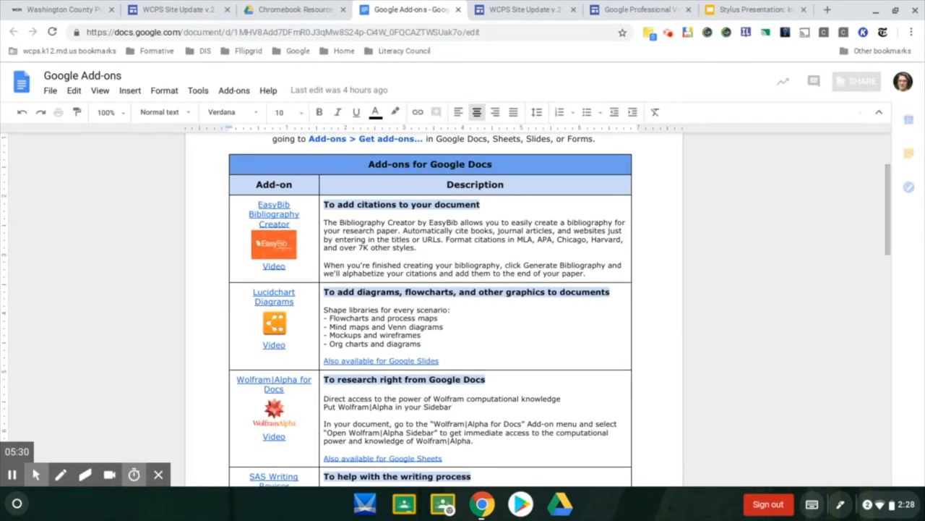
Scroll through the Google Add-ons table and the Chromebook Apps, Extensions, and Websites document.
{"action": "scroll", "scroll_direction": "down", "scroll_amount": 3}
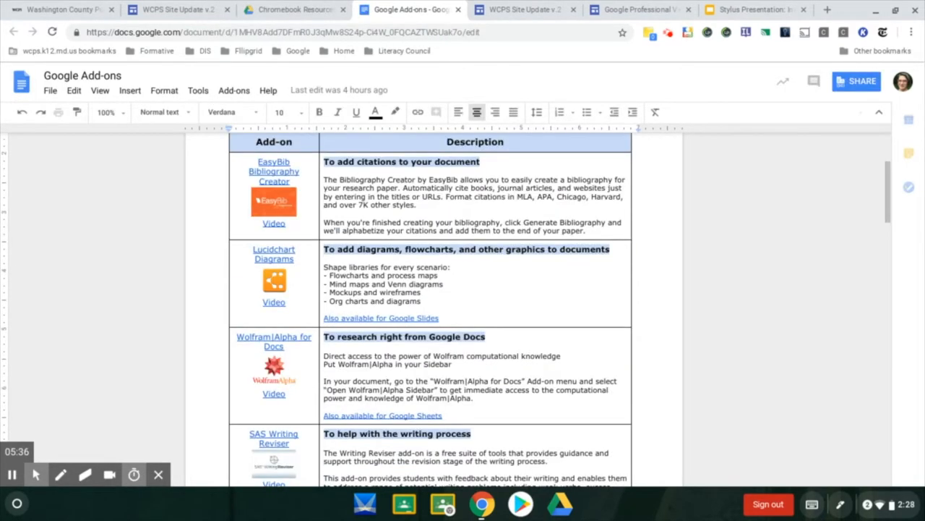
{"action": "scroll", "scroll_direction": "down", "scroll_amount": 3}
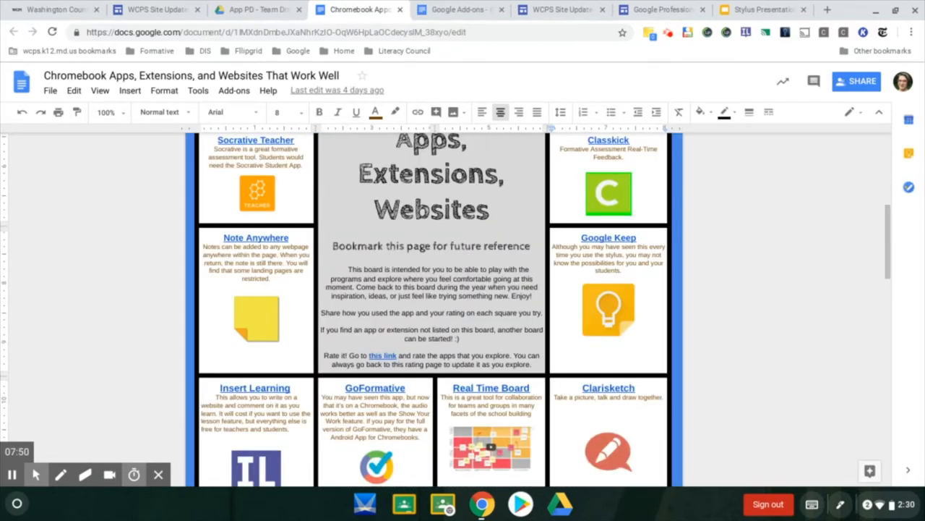
{"action": "scroll", "scroll_direction": "up", "scroll_amount": 3}
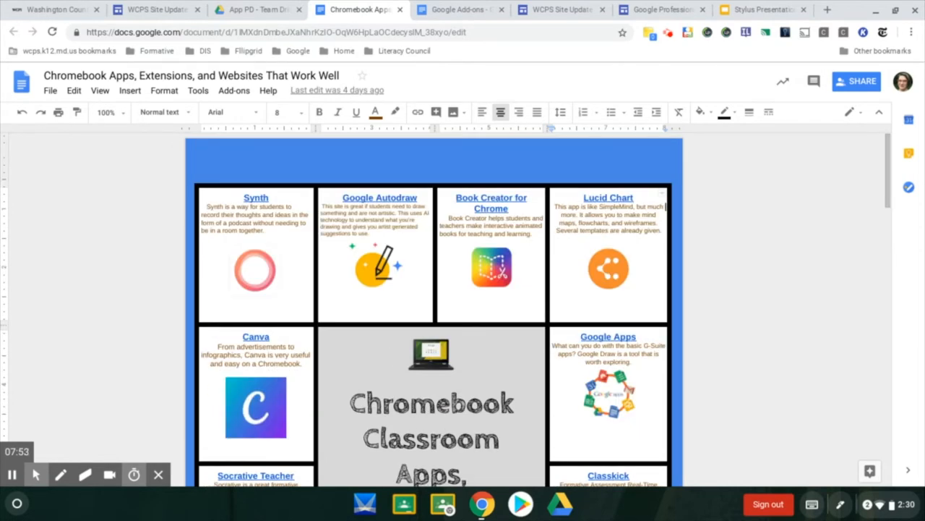
{"action": "scroll", "scroll_direction": "down", "scroll_amount": 3}
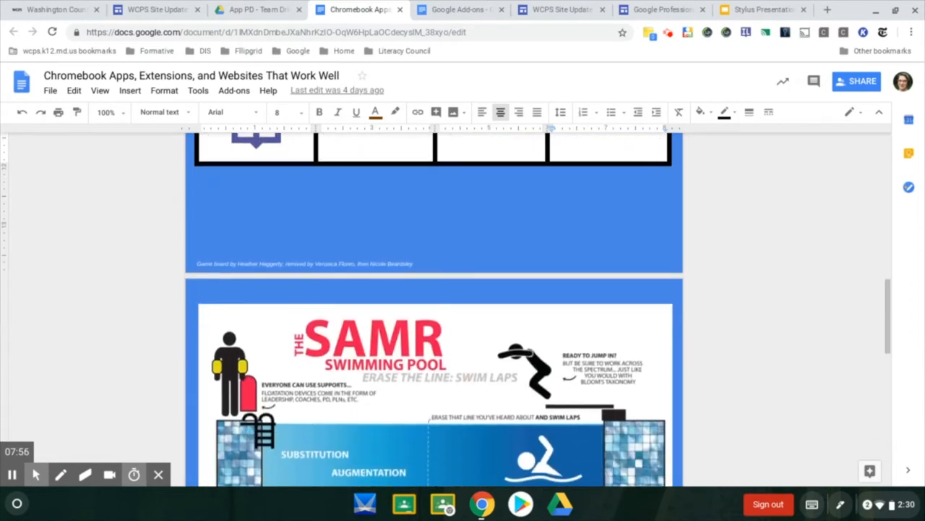
{"action": "scroll", "scroll_direction": "down", "scroll_amount": 3}
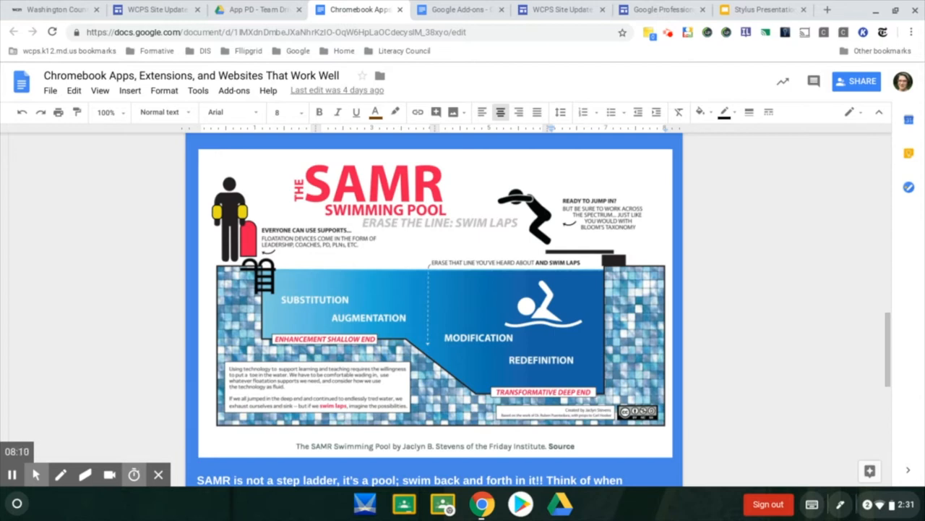
{"action": "scroll", "scroll_direction": "down", "scroll_amount": 3}
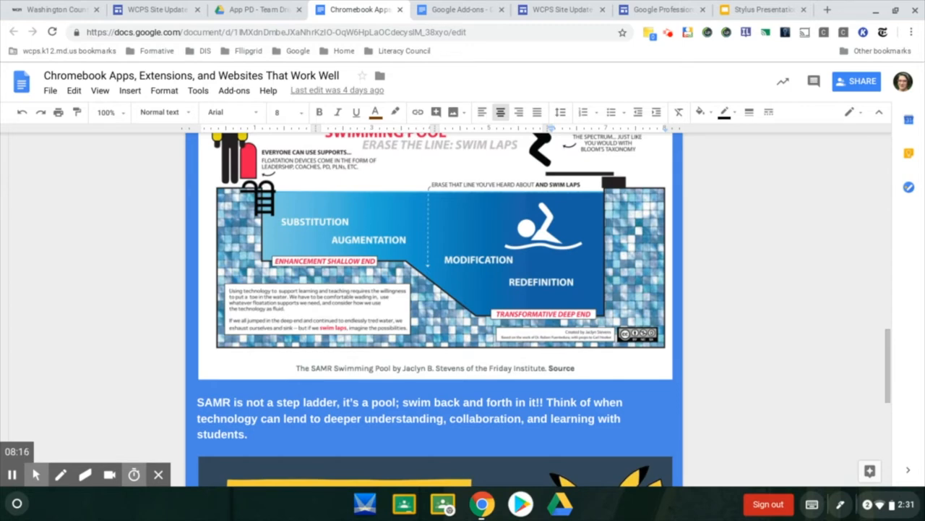
{"action": "scroll", "scroll_direction": "down", "scroll_amount": 3}
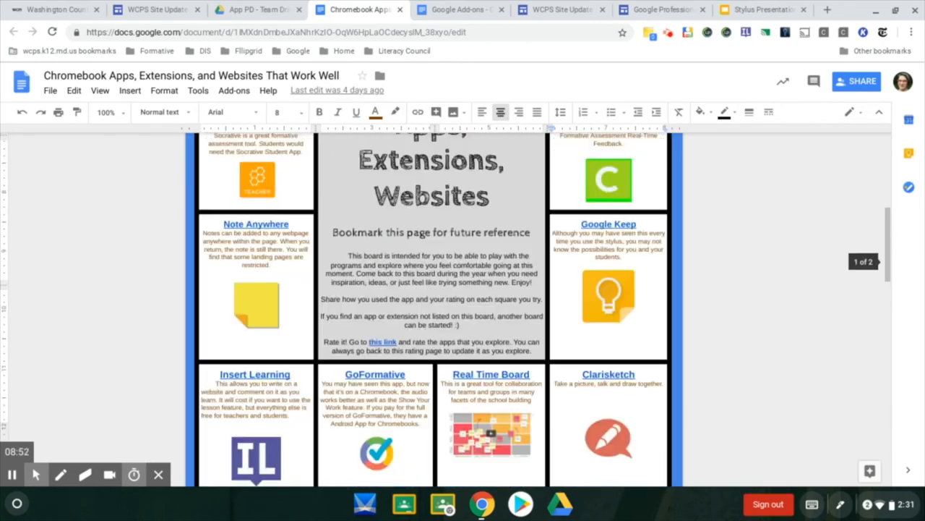
{"action": "scroll", "scroll_direction": "up", "scroll_amount": 3}
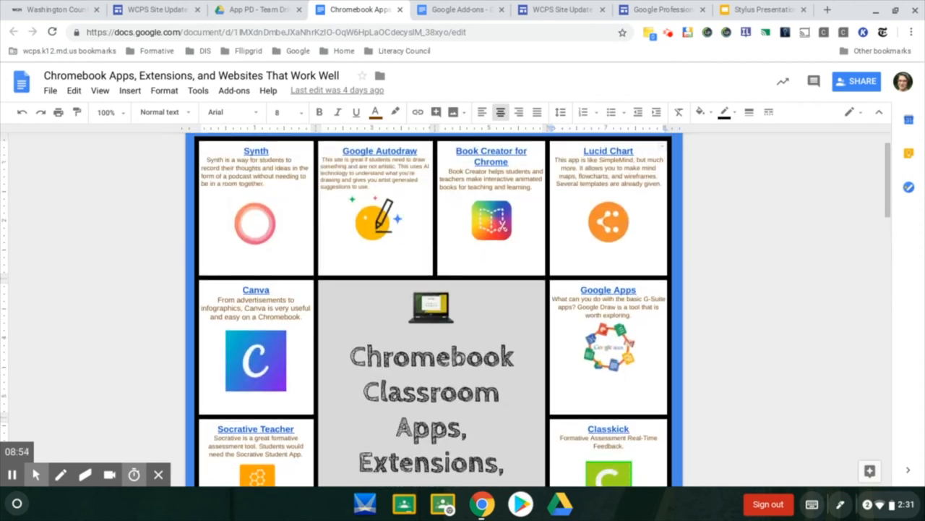